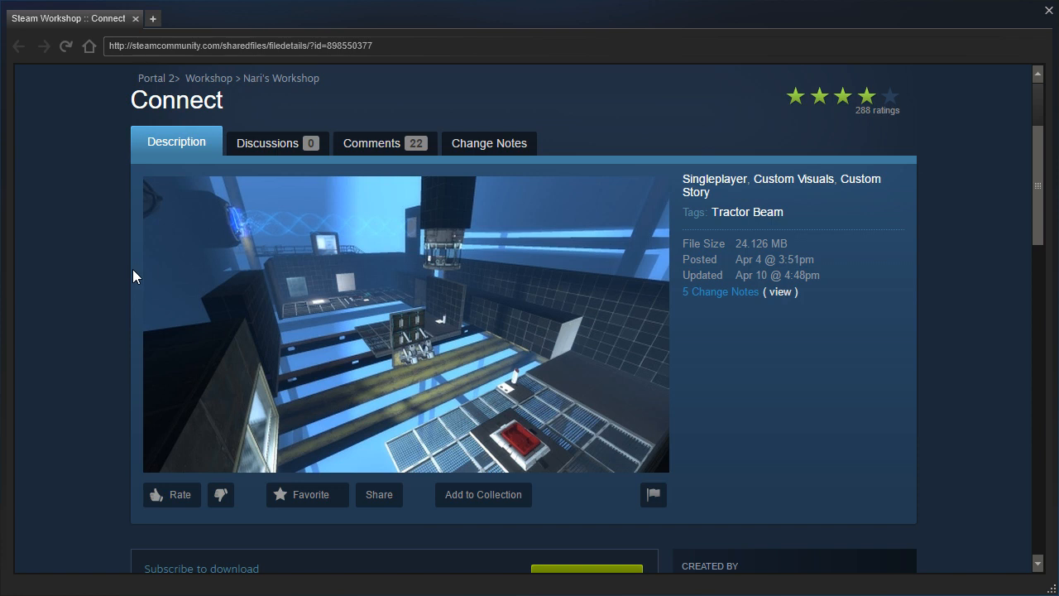
{"action": "mouse_move", "coordinate": [169, 298]}
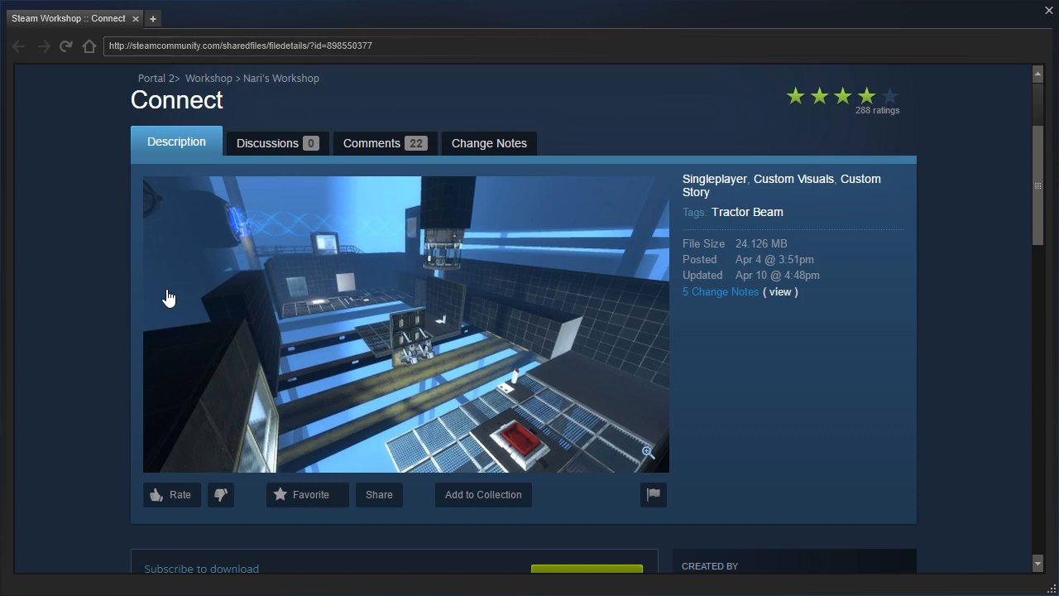
{"action": "mouse_move", "coordinate": [175, 308]}
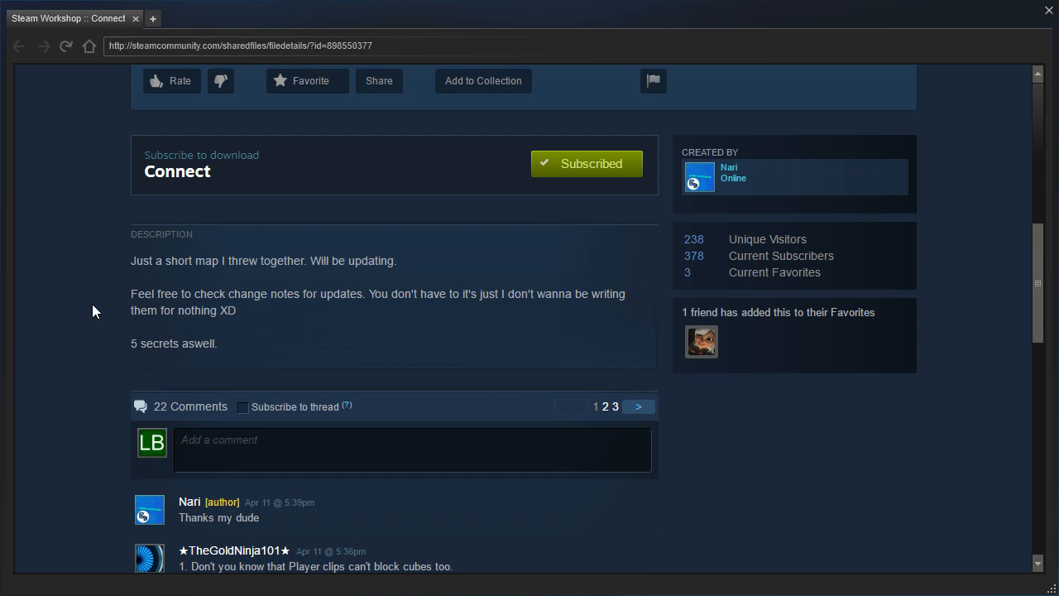
{"action": "mouse_move", "coordinate": [395, 313]}
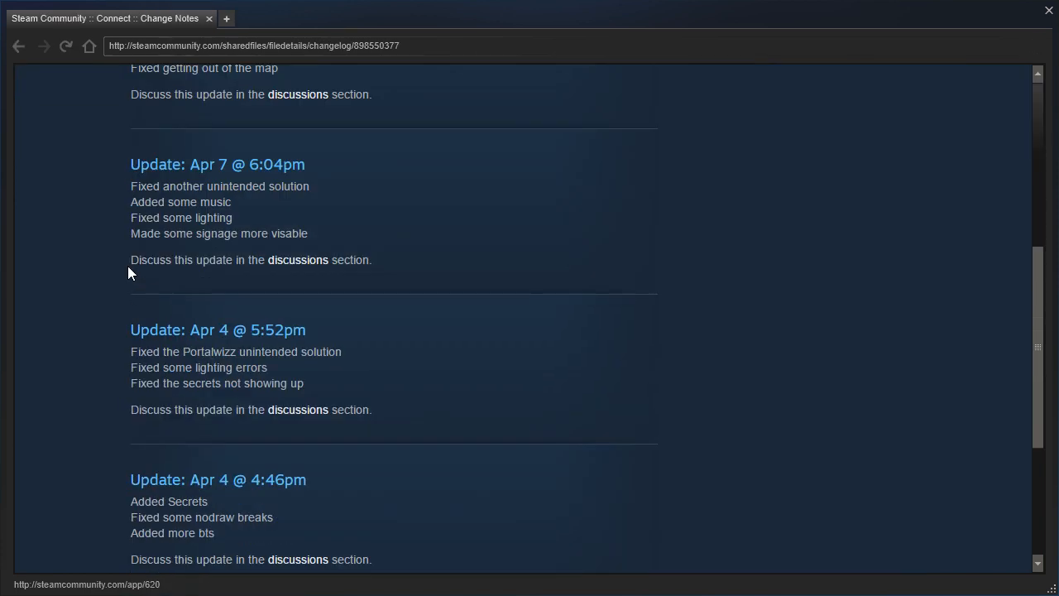
- Scroll the Connect change notes, then return to the map description
{"action": "scroll", "scroll_direction": "down", "scroll_amount": 3}
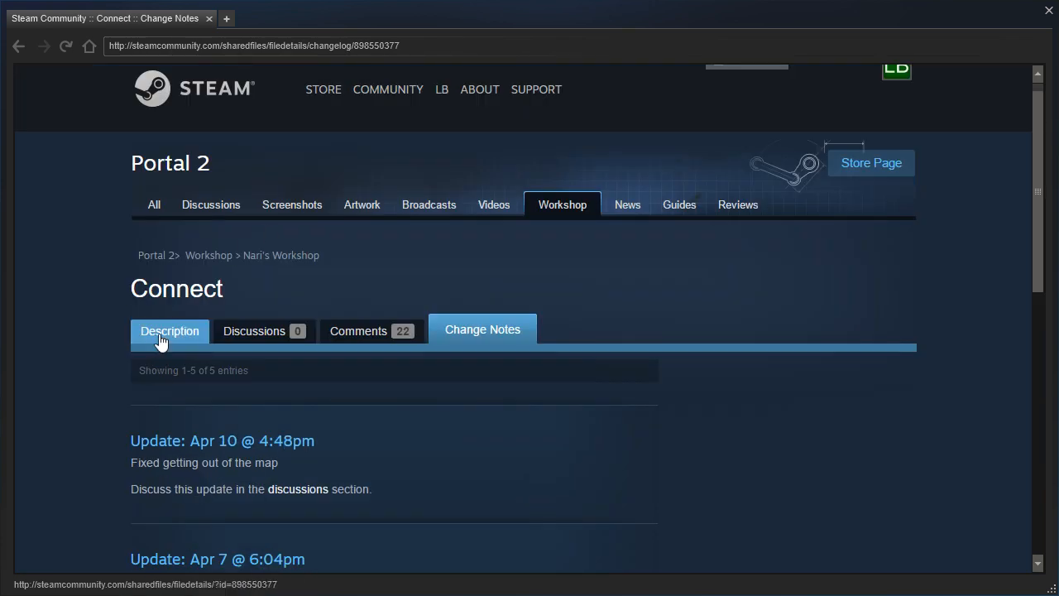
{"action": "left_click", "coordinate": [170, 330]}
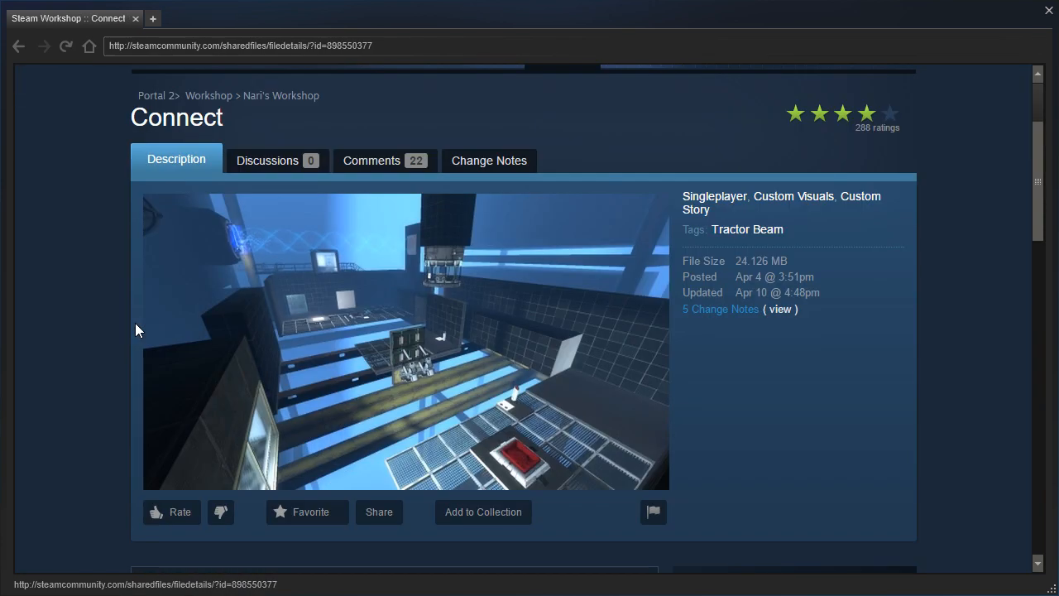
{"action": "mouse_move", "coordinate": [760, 262]}
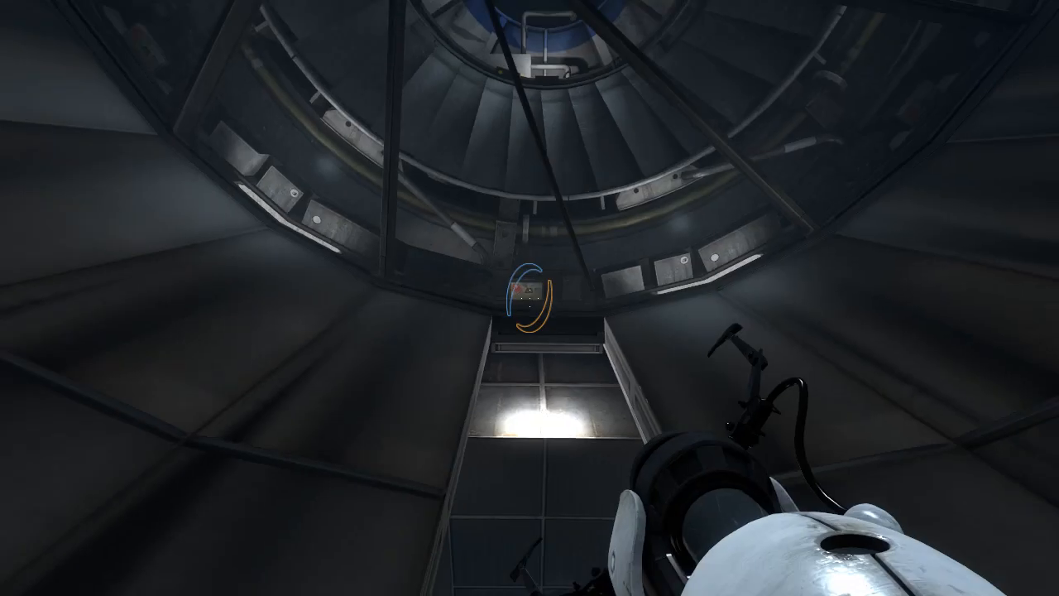
{"action": "mouse_move", "coordinate": [529, 298]}
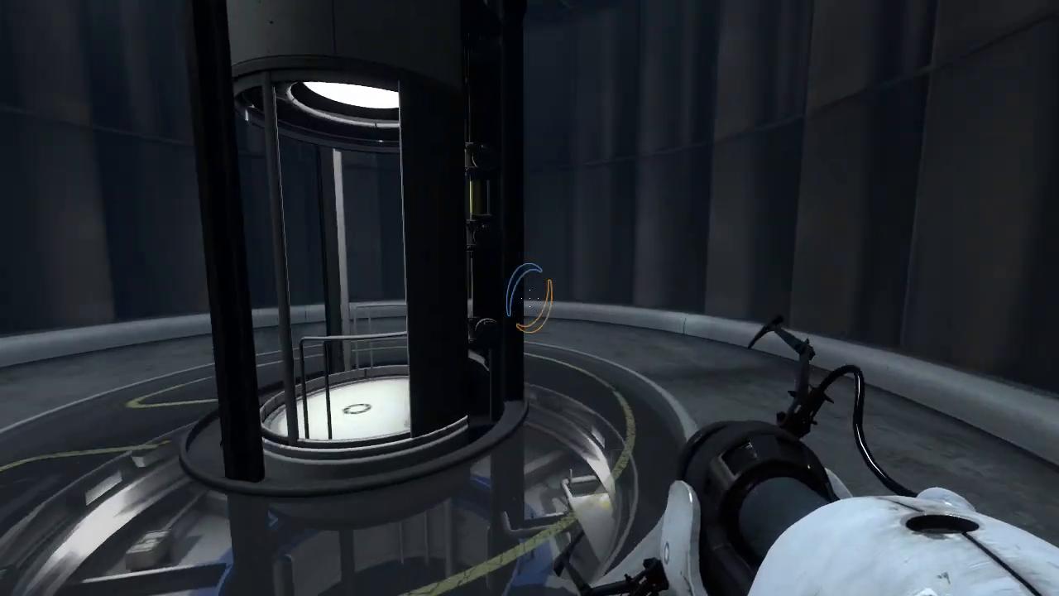
{"action": "mouse_move", "coordinate": [529, 298]}
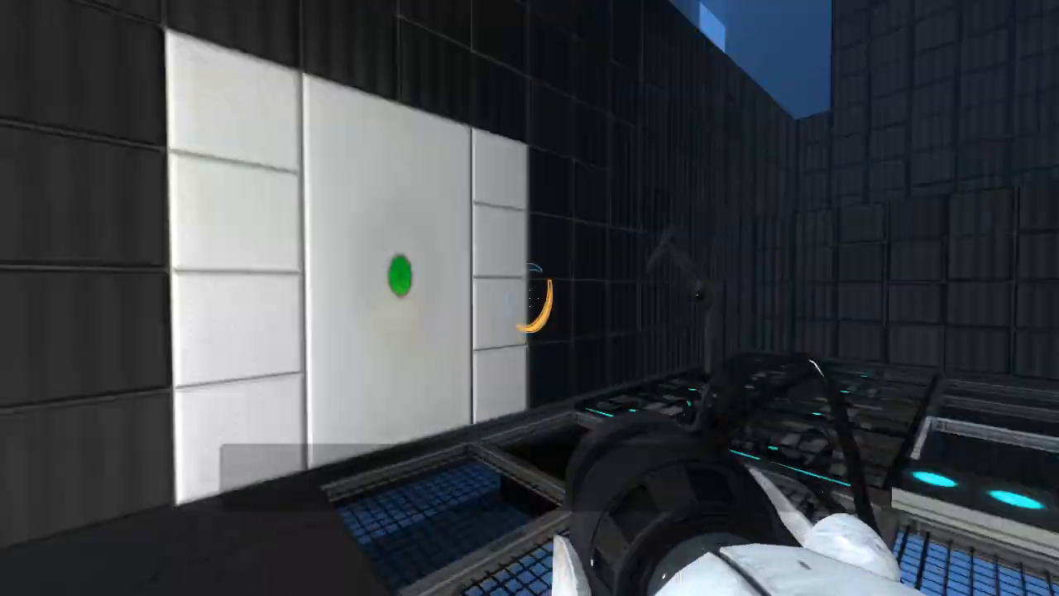
- Shoot a portal onto the white wall panel beside the excursion funnel
{"action": "left_click", "coordinate": [529, 298]}
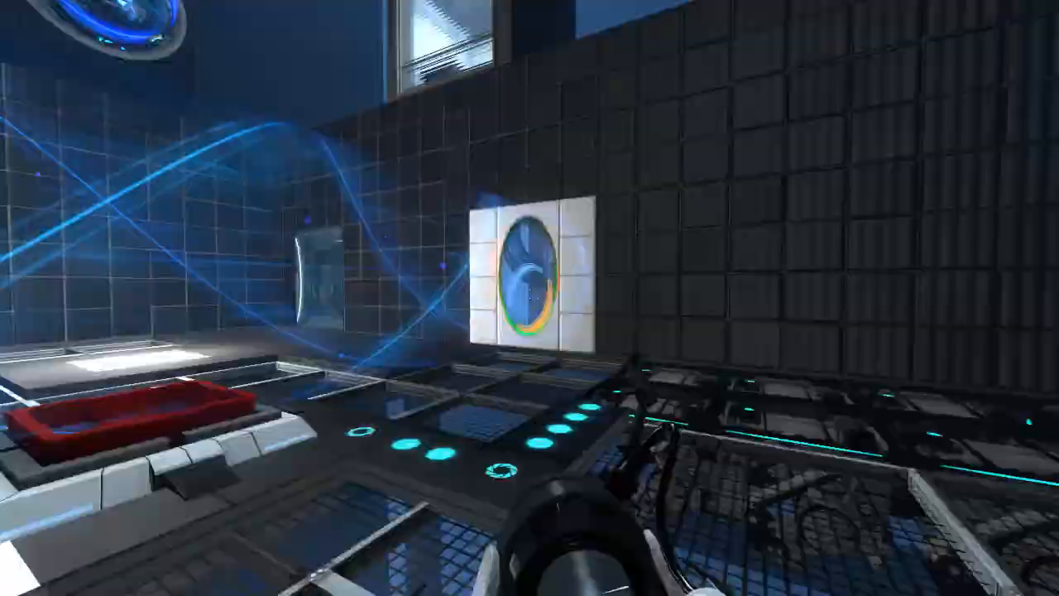
{"action": "mouse_move", "coordinate": [529, 298]}
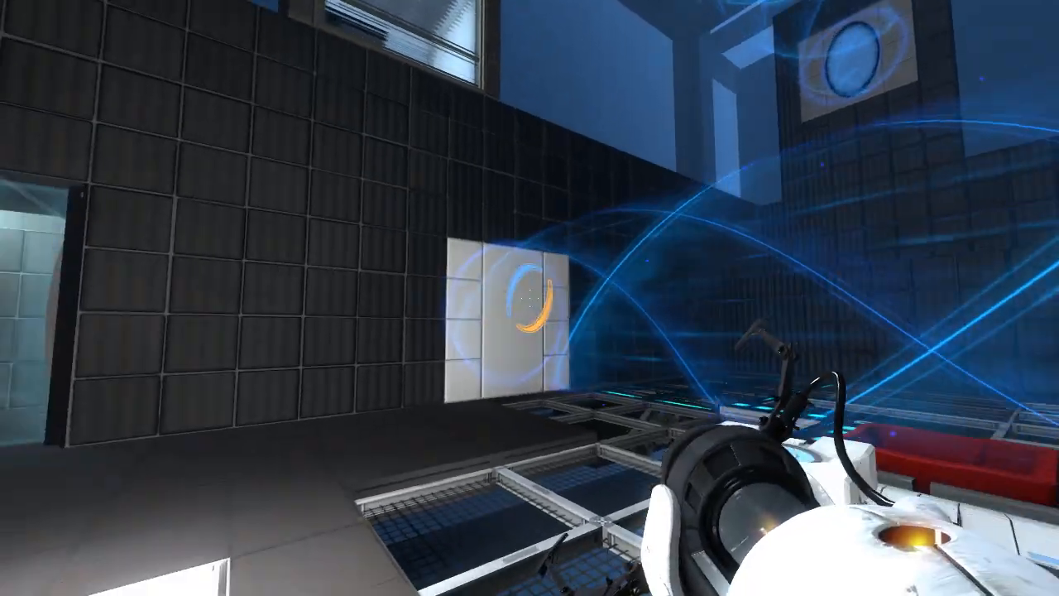
- Place a portal on the white panel to reach the hidden pony poster
{"action": "left_click", "coordinate": [530, 298]}
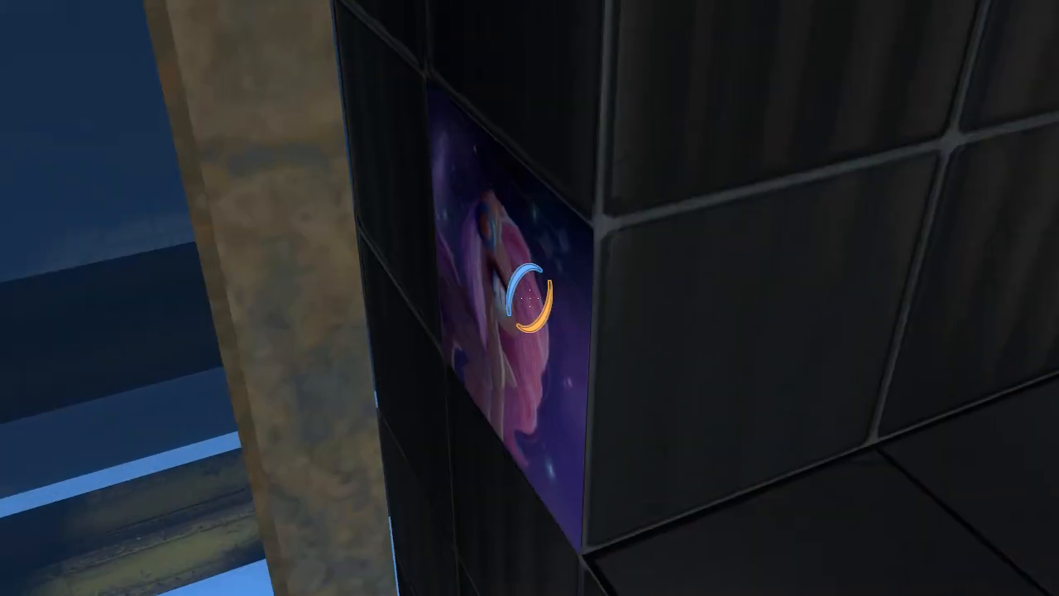
{"action": "mouse_move", "coordinate": [529, 298]}
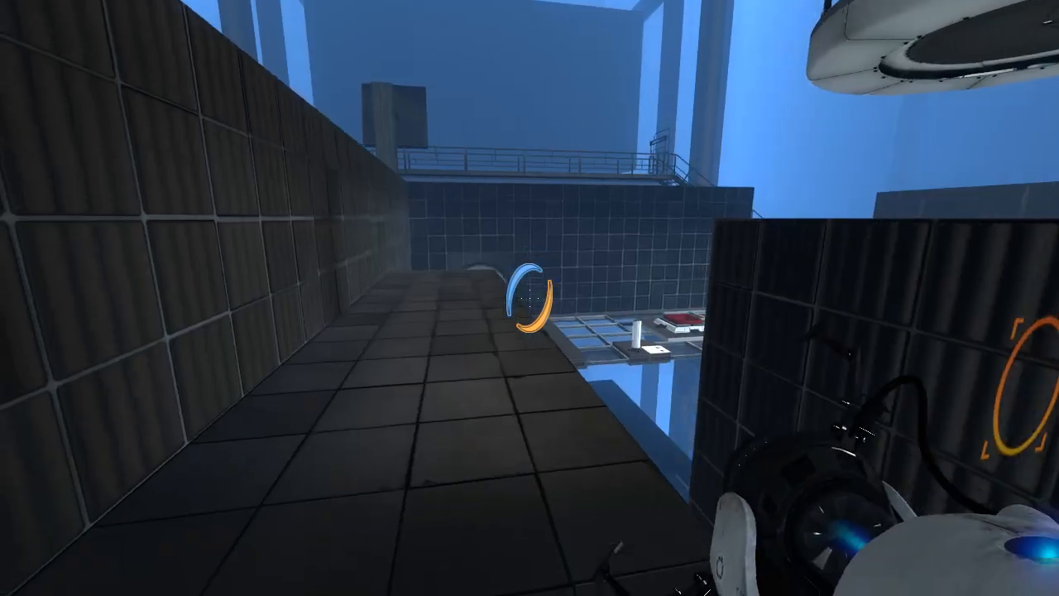
{"action": "mouse_move", "coordinate": [530, 298]}
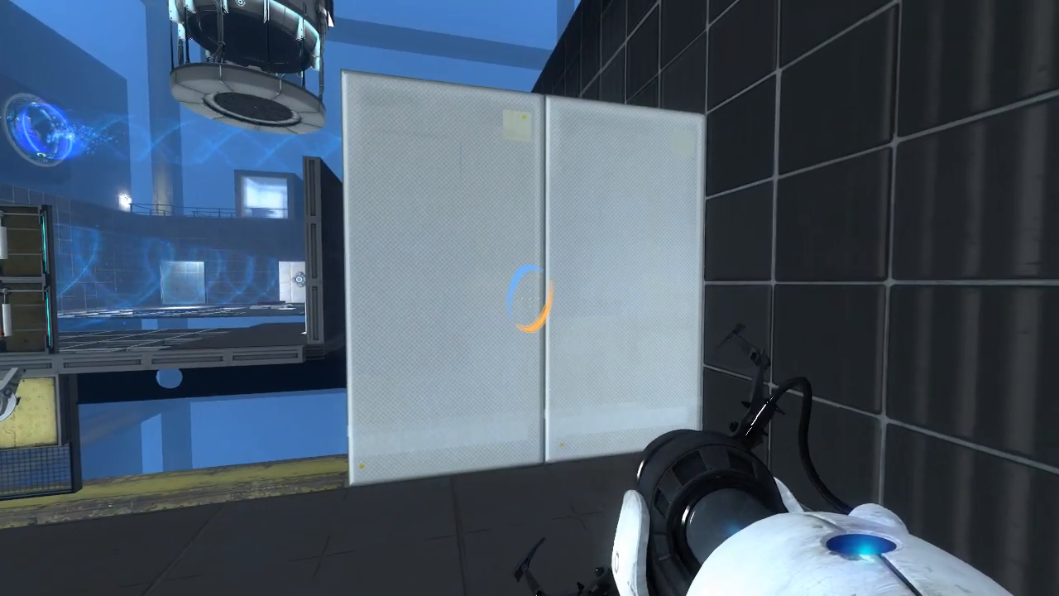
- Place portals on the large white panel and the pillar panel toward the catwalk stairs
{"action": "left_click", "coordinate": [530, 297]}
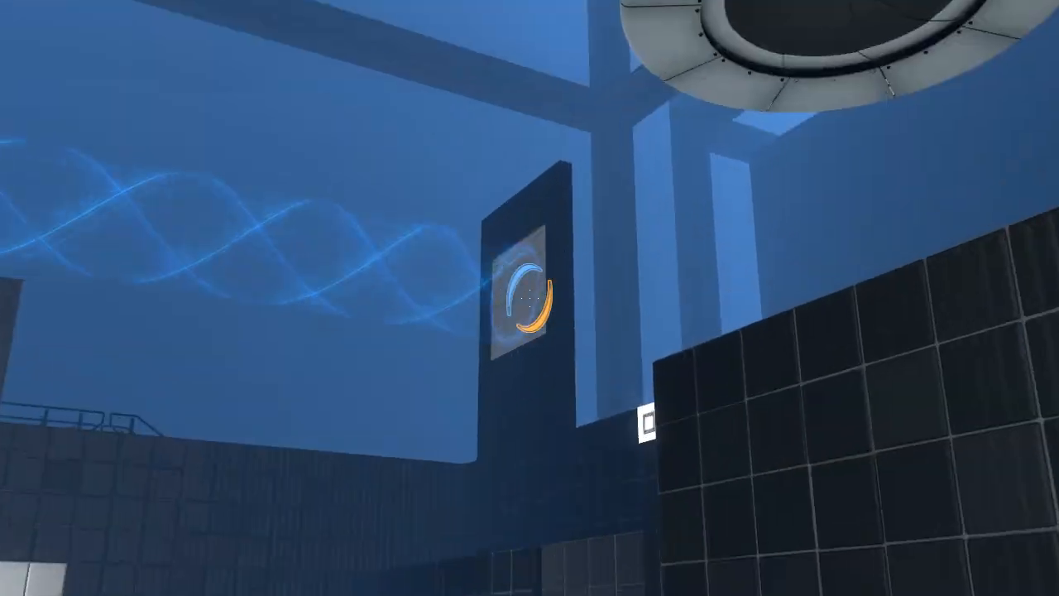
{"action": "left_click", "coordinate": [530, 297]}
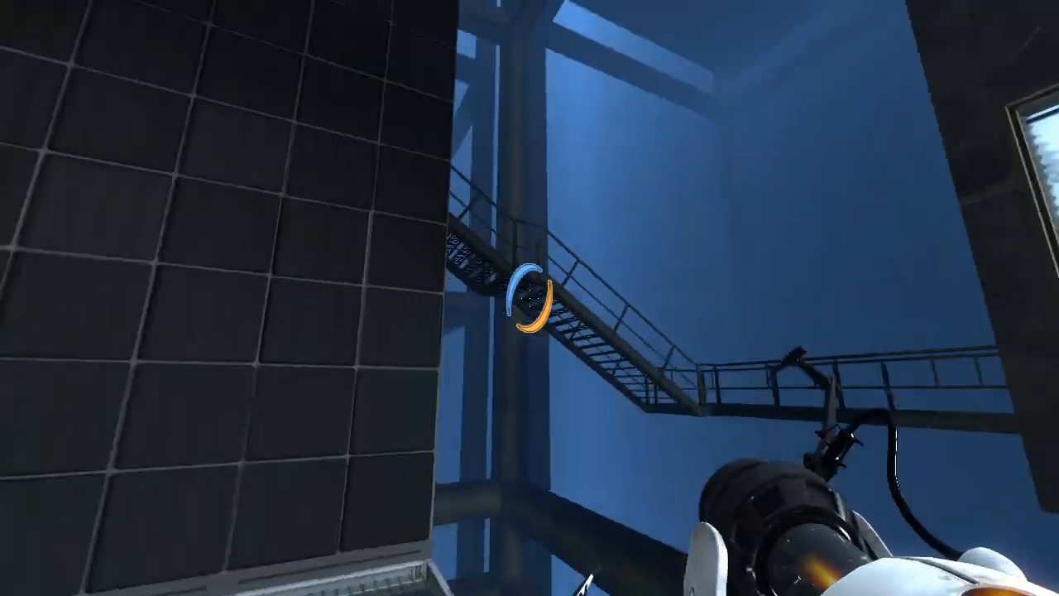
- Fire a portal to reach the pedestal button platform by the faith plate
{"action": "left_click", "coordinate": [530, 298]}
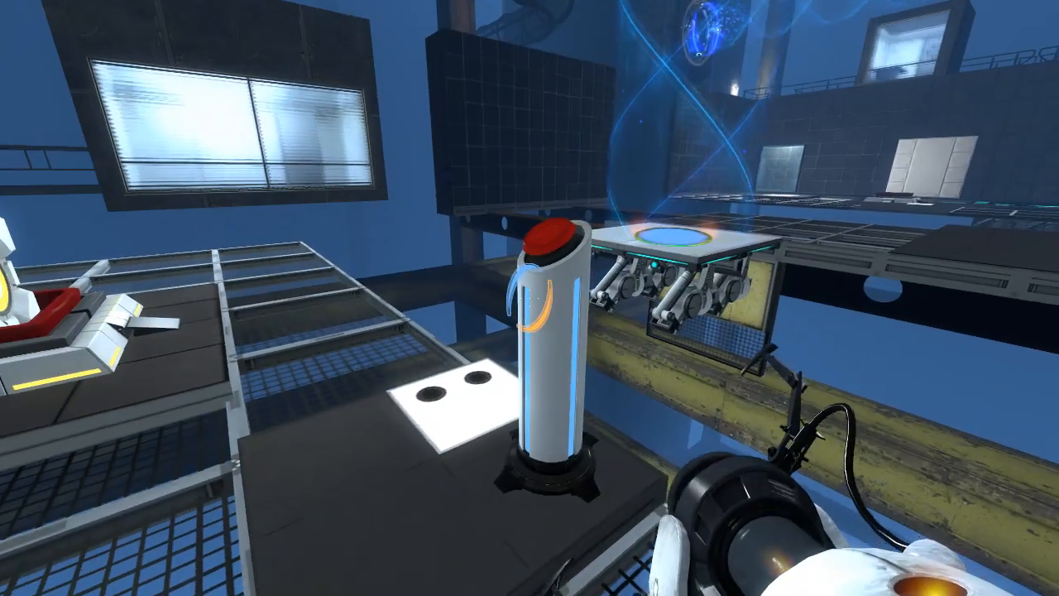
{"action": "mouse_move", "coordinate": [530, 297]}
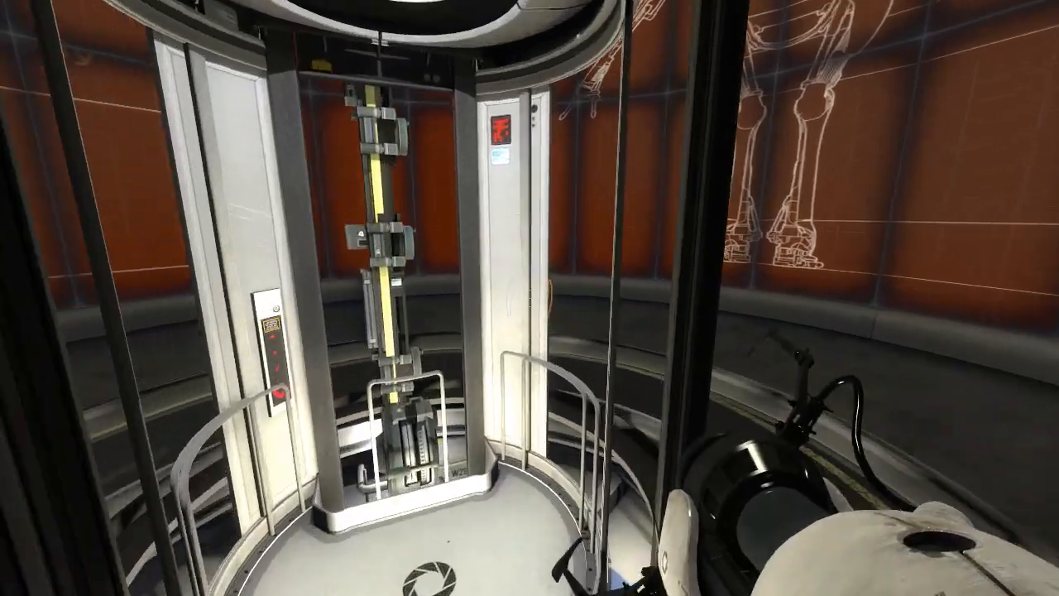
{"action": "mouse_move", "coordinate": [529, 298]}
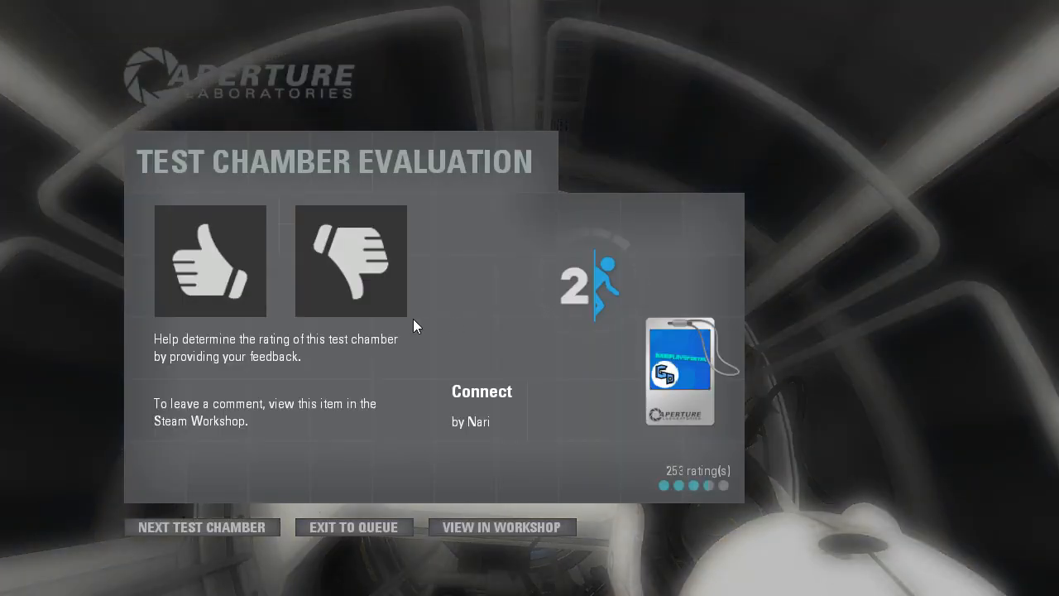
{"action": "mouse_move", "coordinate": [262, 482]}
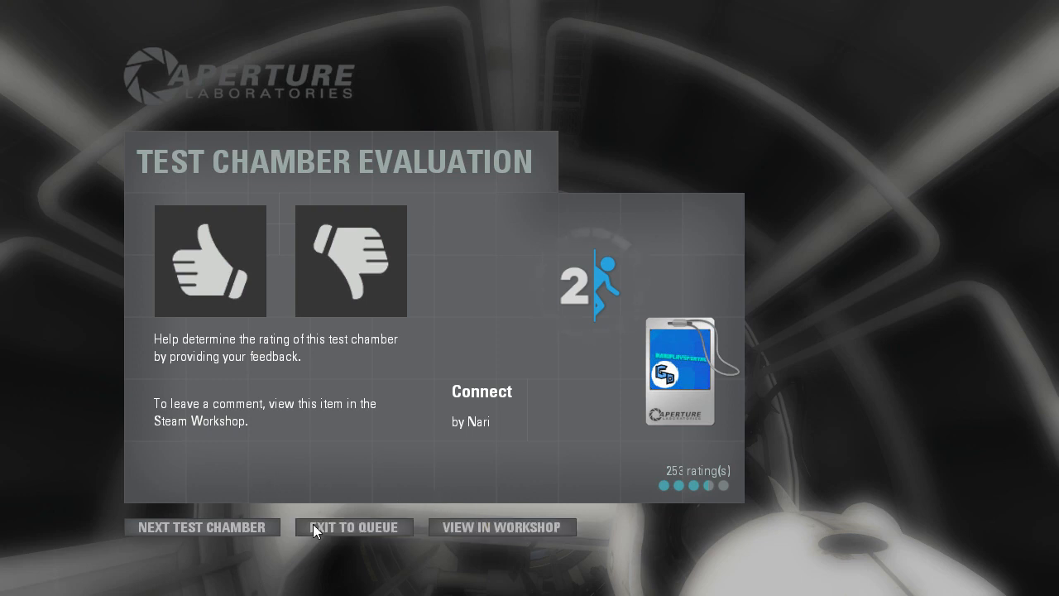
- Exit the Test Chamber Evaluation screen to the queue
{"action": "left_click", "coordinate": [353, 527]}
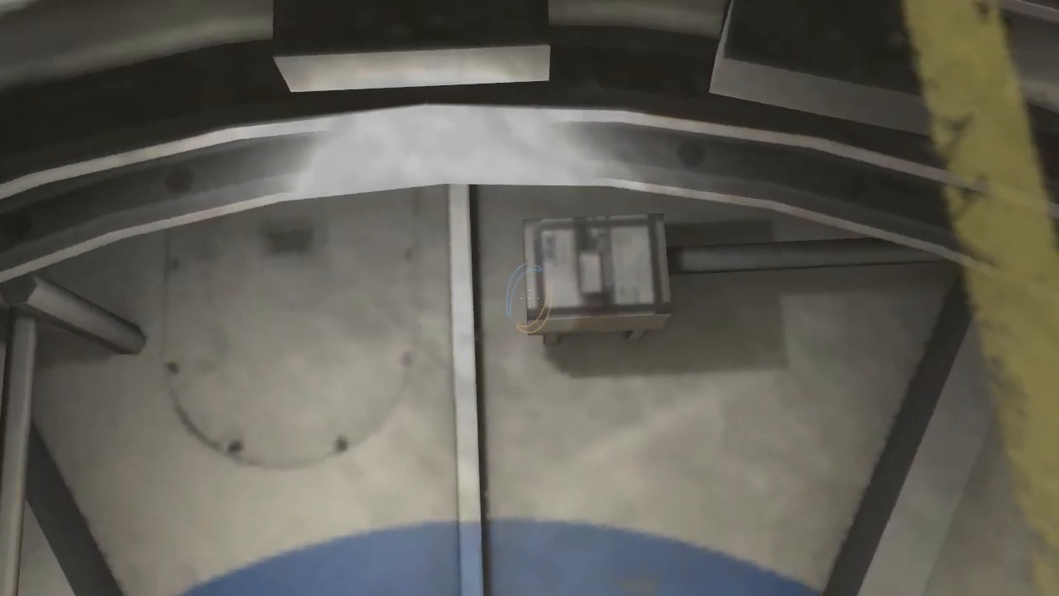
{"action": "mouse_move", "coordinate": [530, 298]}
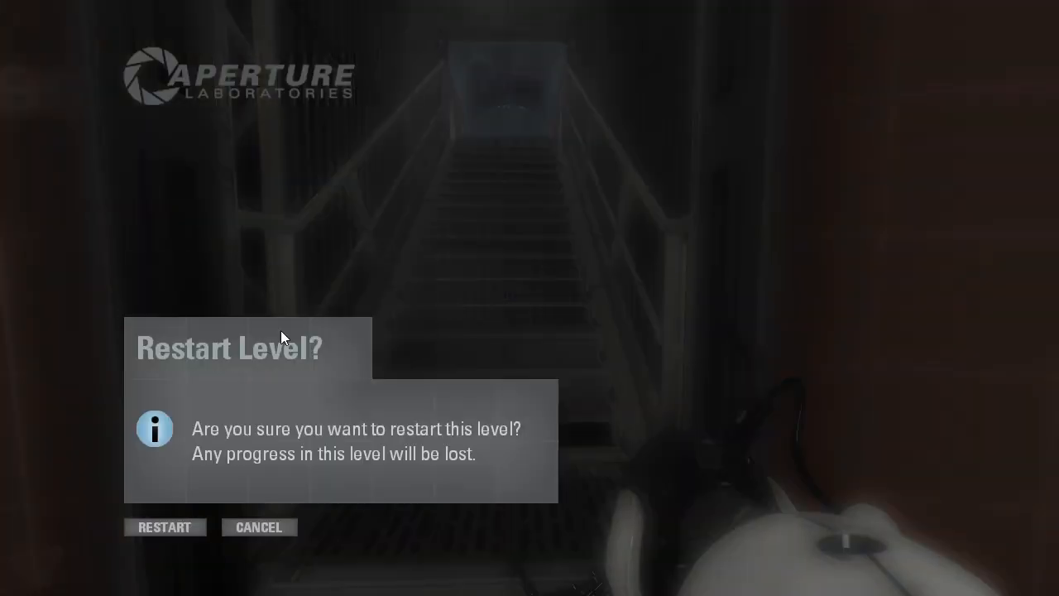
- Confirm restarting the Connect level
{"action": "left_click", "coordinate": [164, 527]}
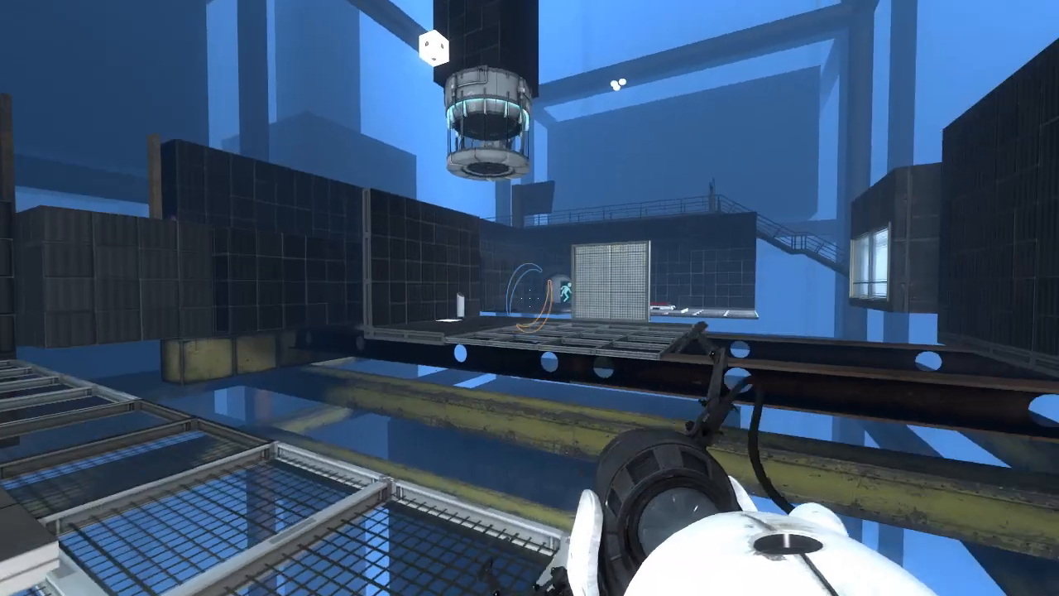
- Fire three portals onto white panels to climb onto the ledge above the cube dropper
{"action": "left_click", "coordinate": [529, 298]}
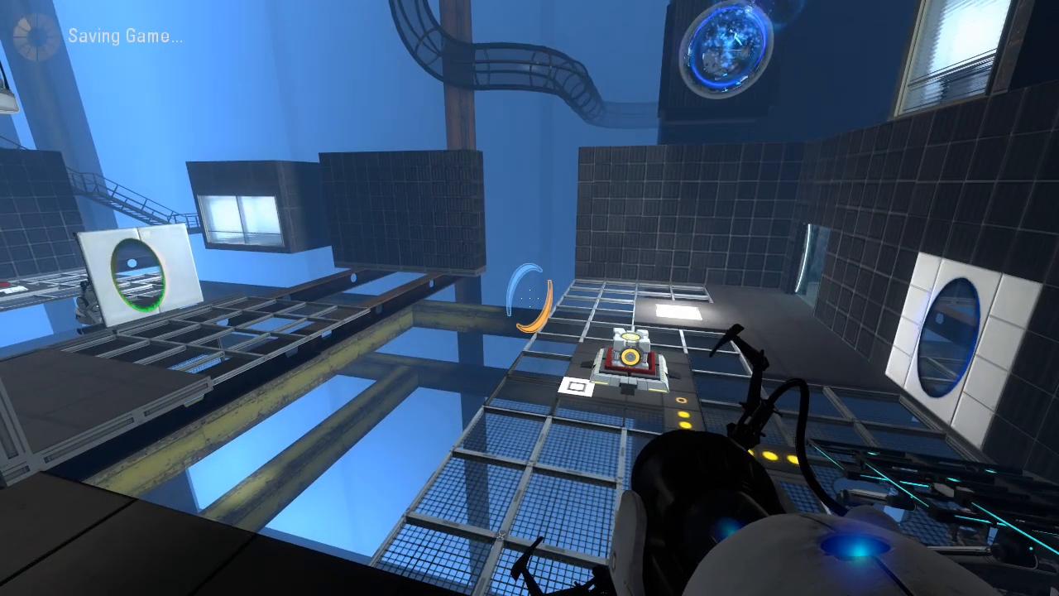
{"action": "left_click", "coordinate": [529, 298]}
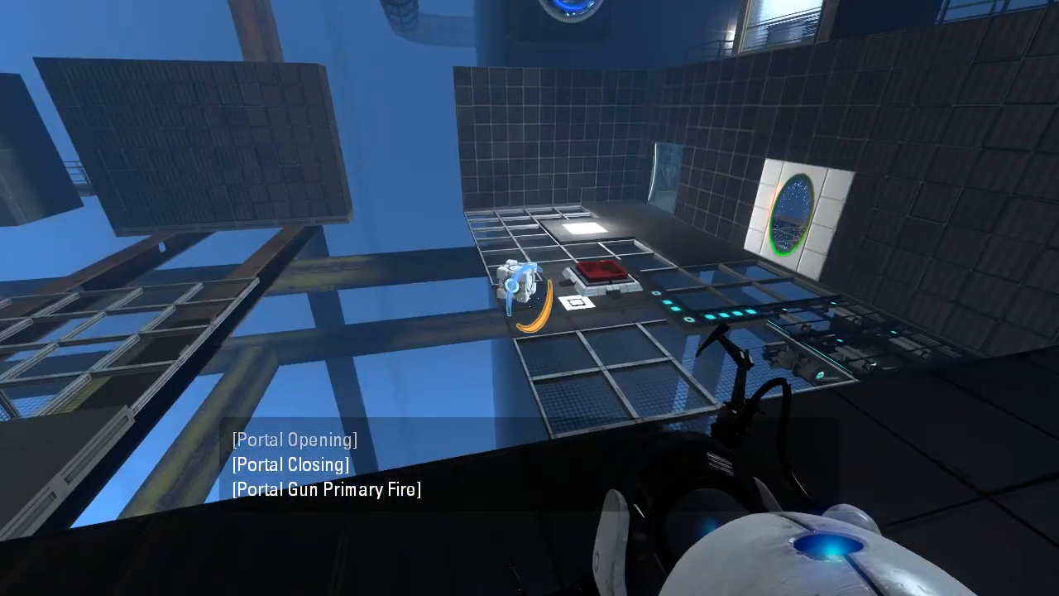
{"action": "left_click", "coordinate": [529, 297]}
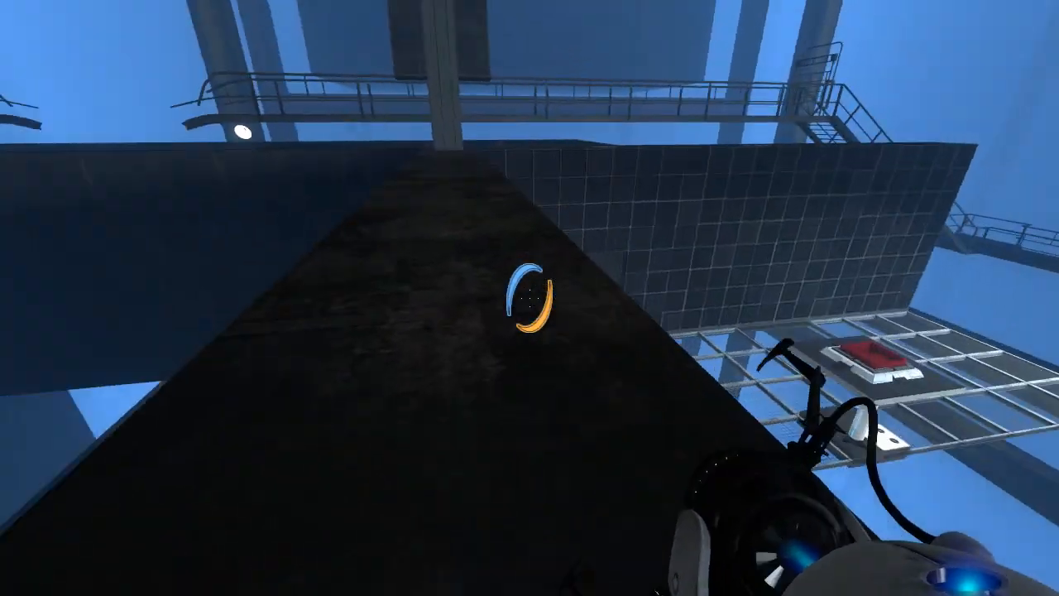
{"action": "mouse_move", "coordinate": [530, 248]}
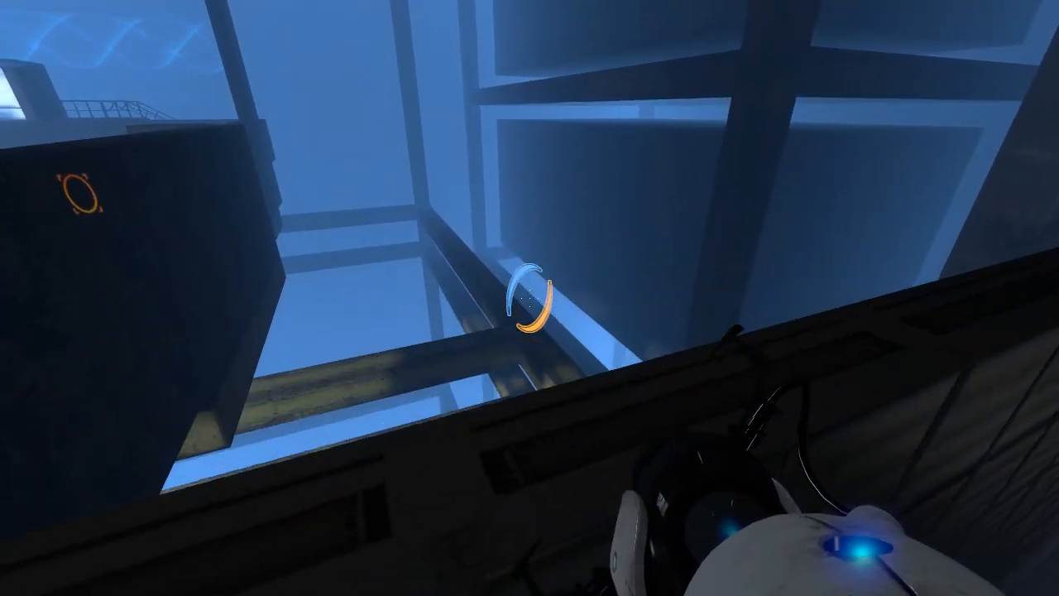
- Fire the portal gun from the ledge facing the dark block with the orange portal
{"action": "left_click", "coordinate": [530, 298]}
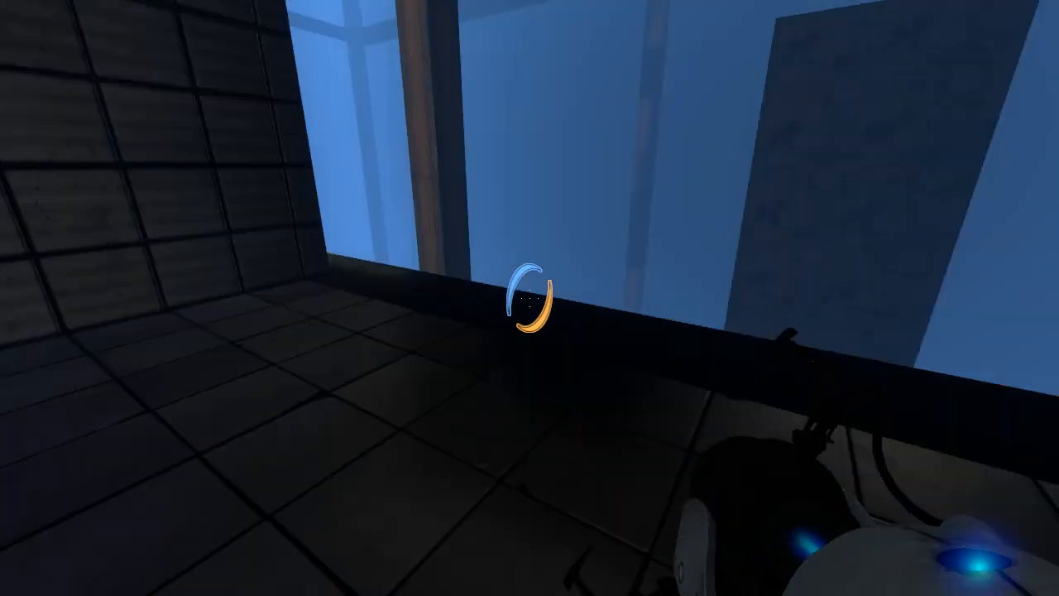
{"action": "mouse_move", "coordinate": [530, 298]}
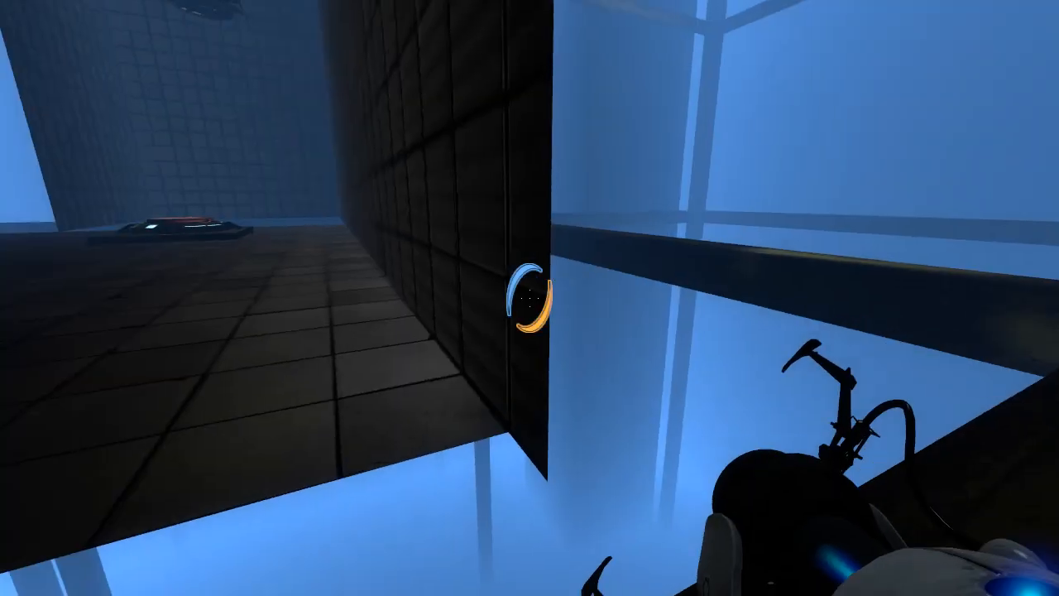